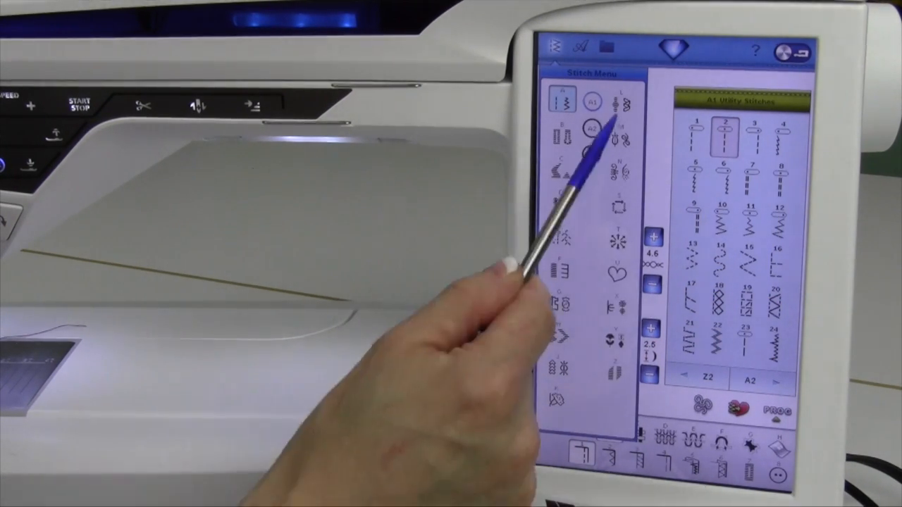
{"action": "mouse_move", "coordinate": [564, 367]}
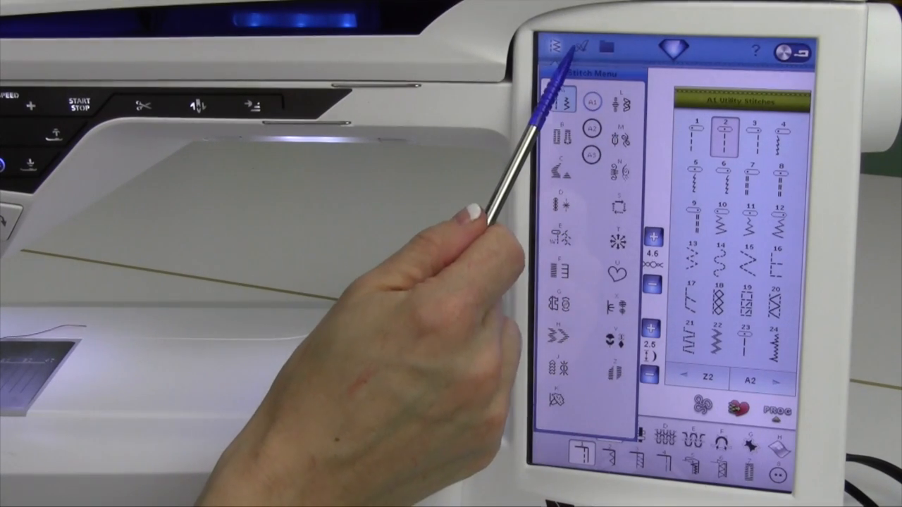
Step: Show the font menu listing block, outline, brush line, script, Cyrillic and Hiragana alphabets
{"action": "left_click", "coordinate": [581, 48]}
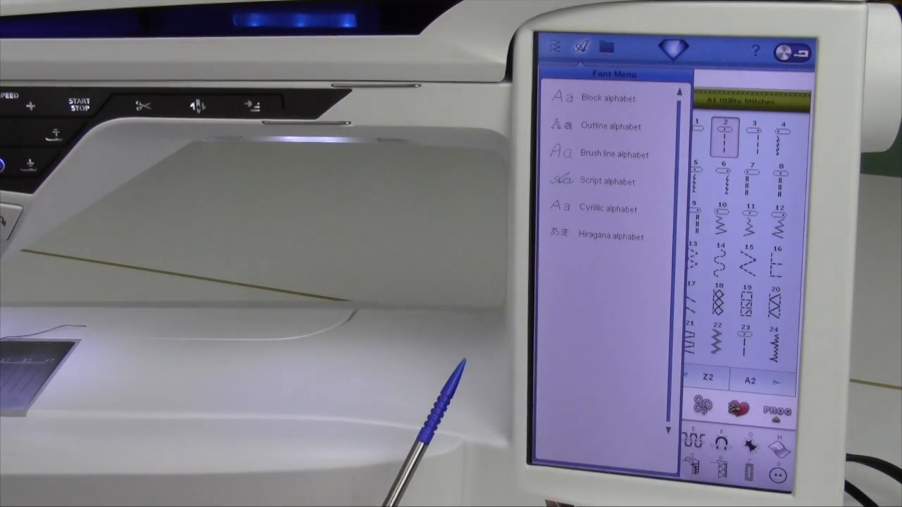
{"action": "mouse_move", "coordinate": [557, 113]}
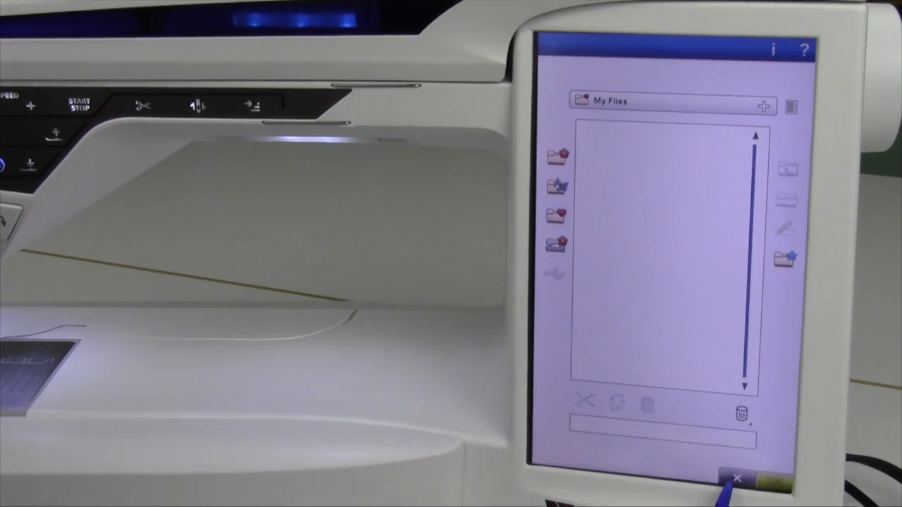
{"action": "left_click", "coordinate": [736, 479]}
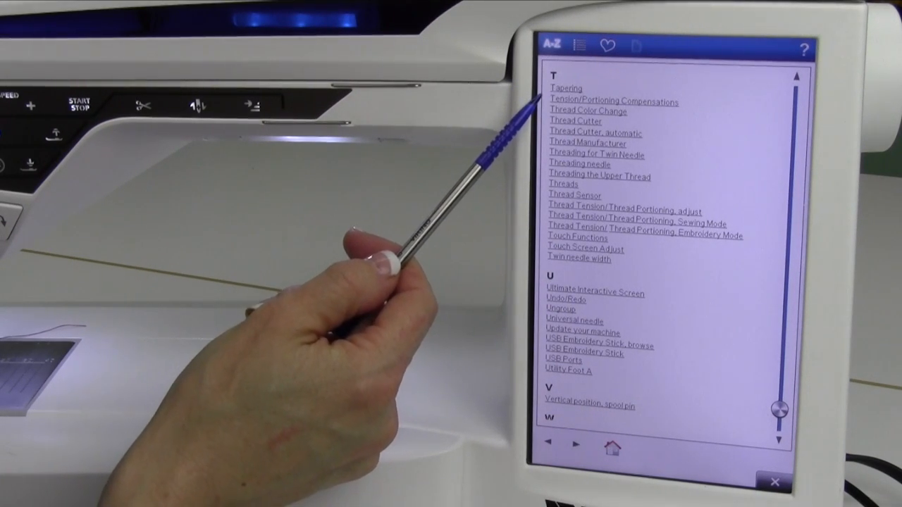
{"action": "mouse_move", "coordinate": [508, 338]}
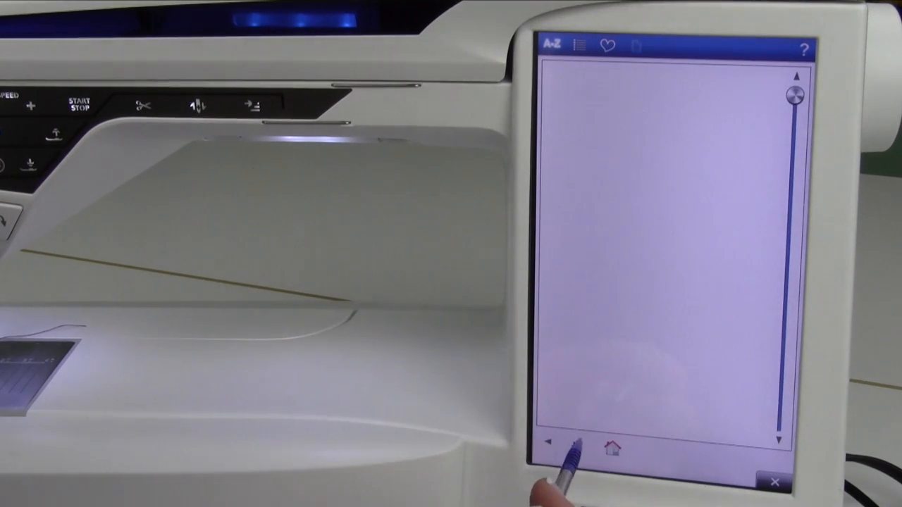
Step: Step back to the previous page of the built-in manual
{"action": "left_click", "coordinate": [581, 45]}
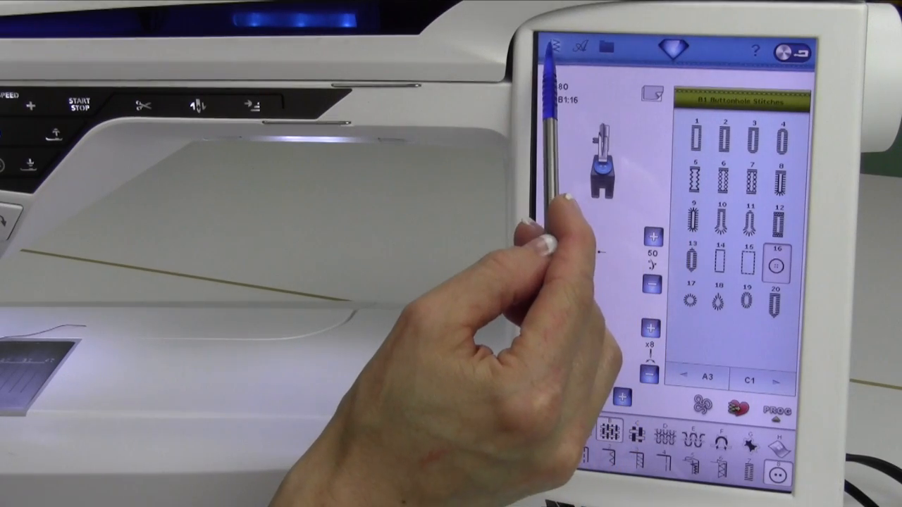
Step: Bring up the Stitch Menu to choose the buttonhole category
{"action": "left_click", "coordinate": [557, 48]}
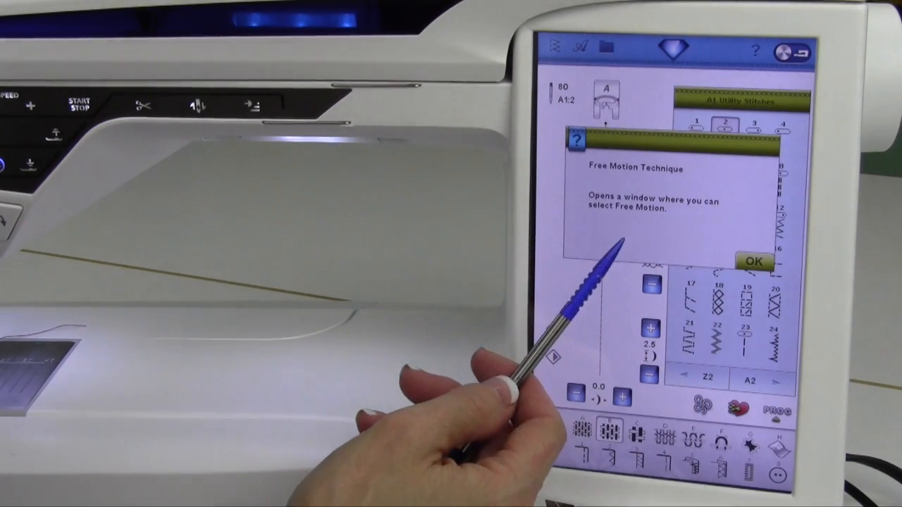
Step: Dismiss the Free Motion Technique help pop-up with OK, returning to the utility stitch grid
{"action": "left_click", "coordinate": [753, 263]}
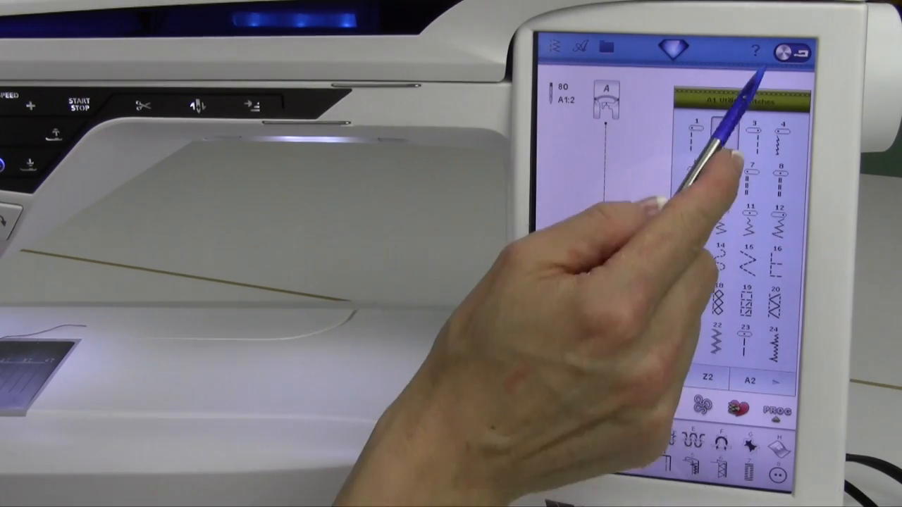
{"action": "left_click", "coordinate": [740, 144]}
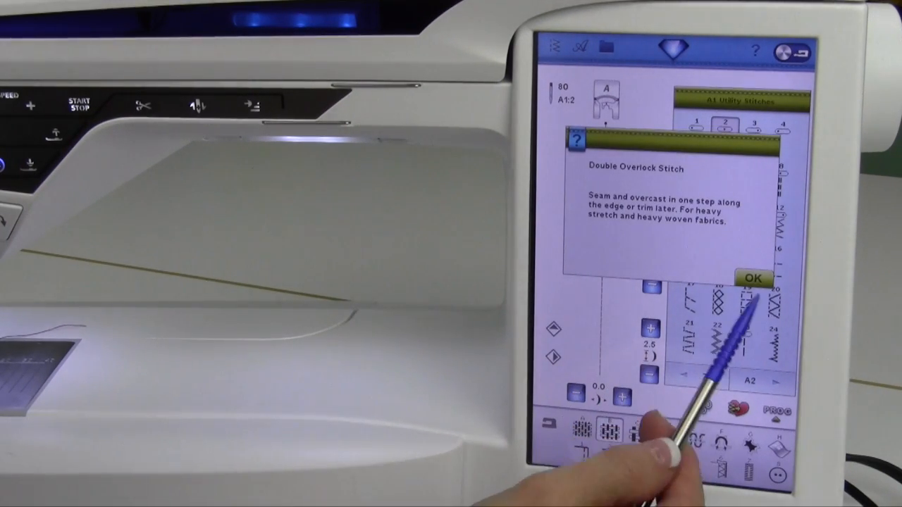
{"action": "left_click", "coordinate": [752, 277]}
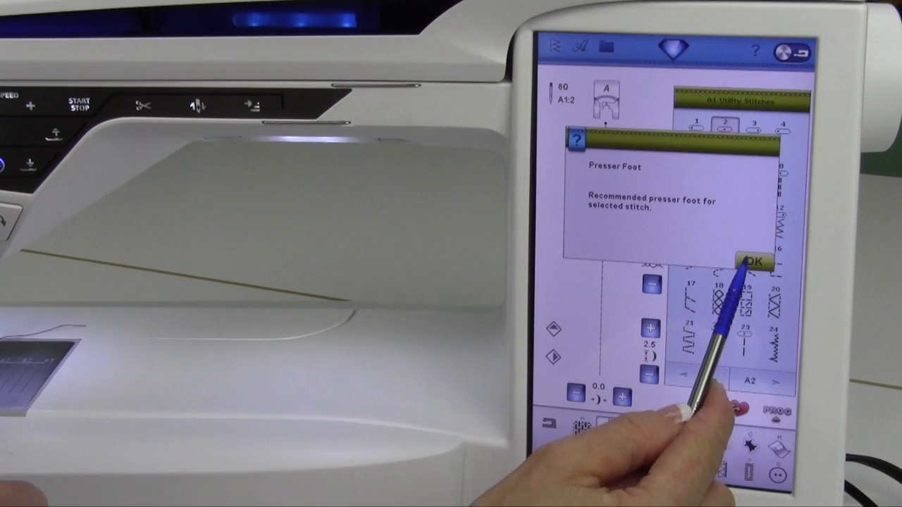
{"action": "left_click", "coordinate": [754, 260]}
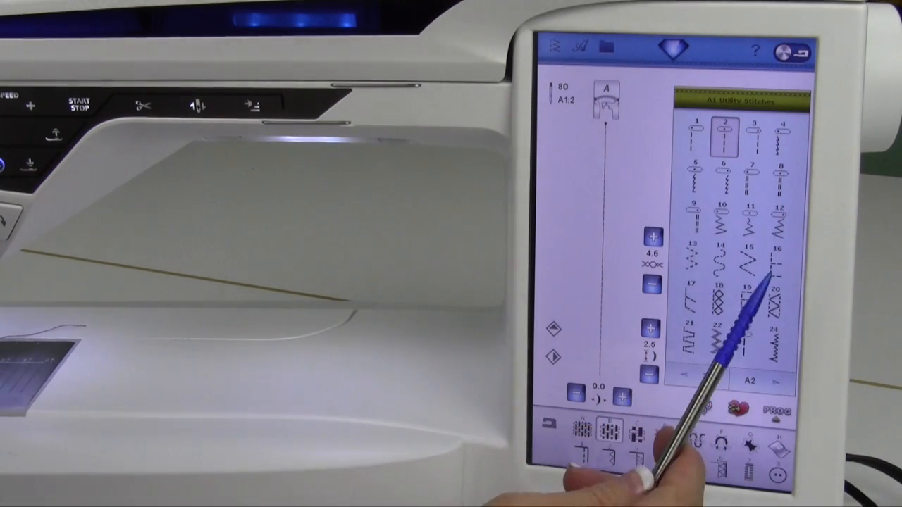